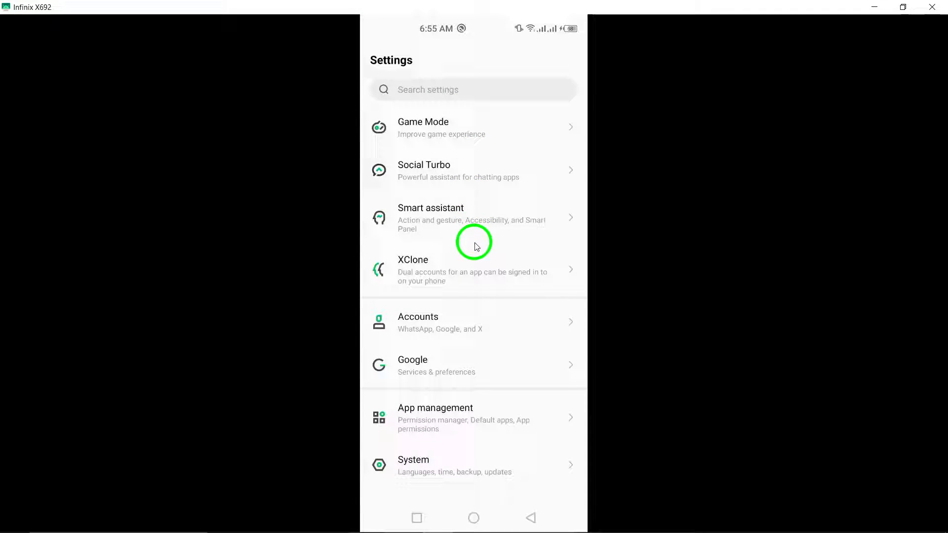
mouse_move(388, 404)
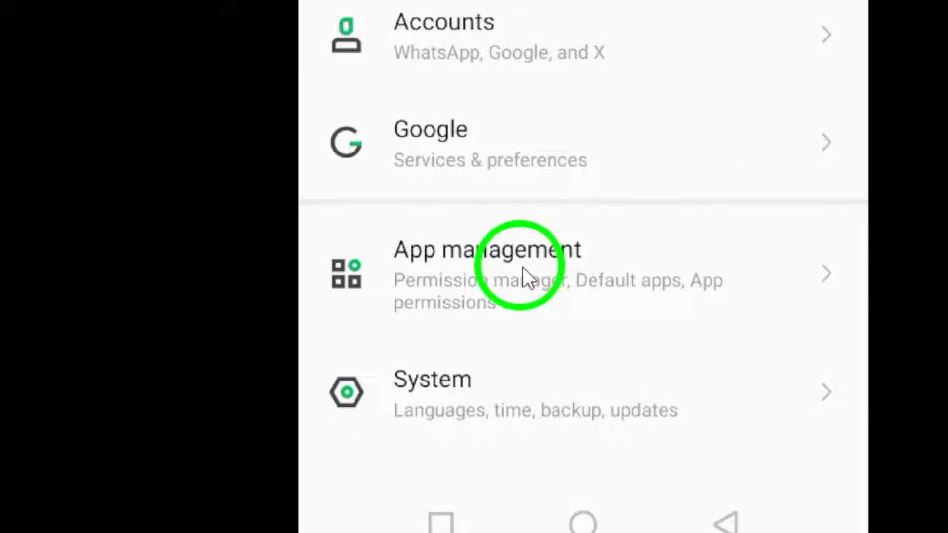
Go through App management and App settings to WhatsApp's (403 MB) app info page.
left_click(515, 265)
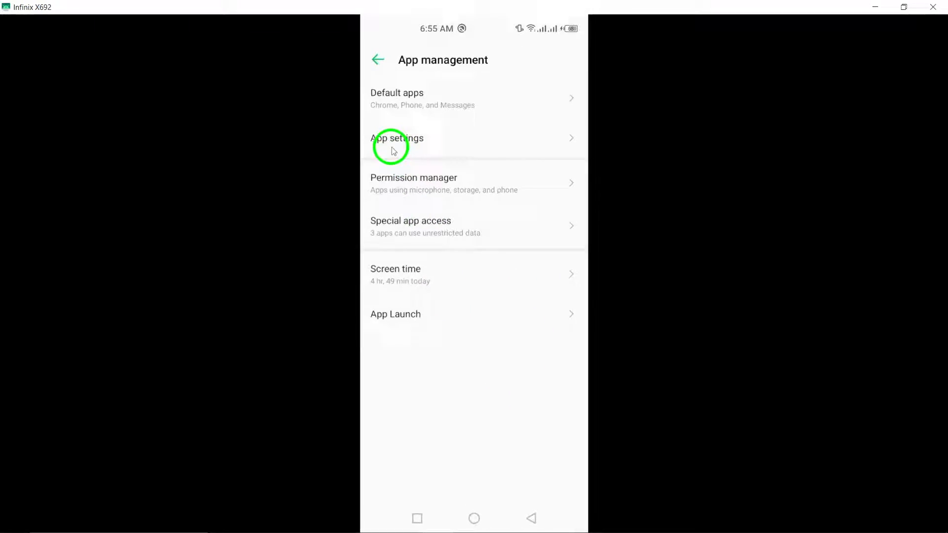
left_click(397, 138)
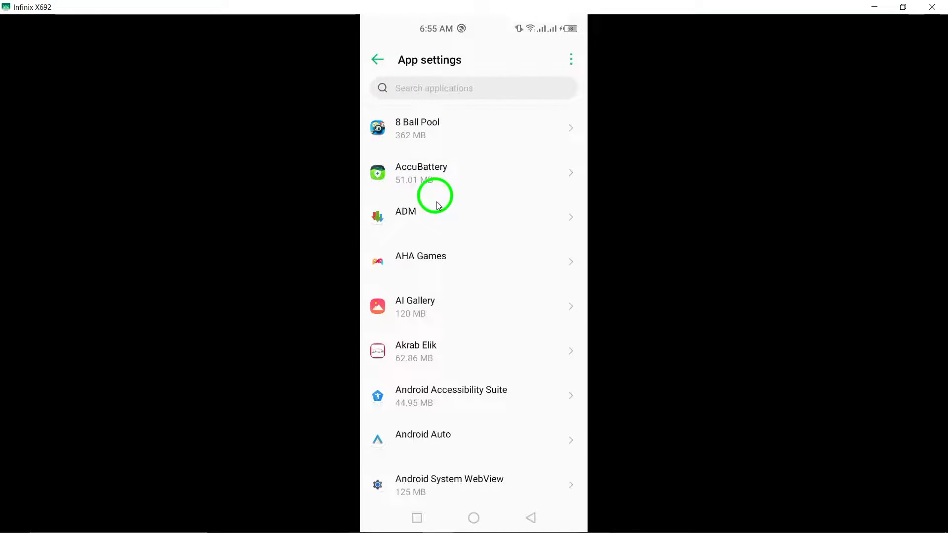
scroll("down", 3)
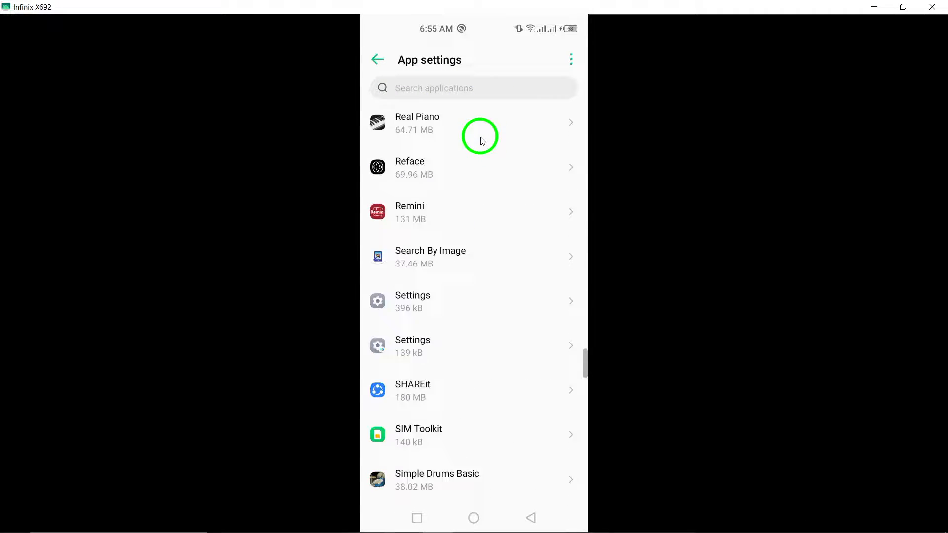
scroll("down", 3)
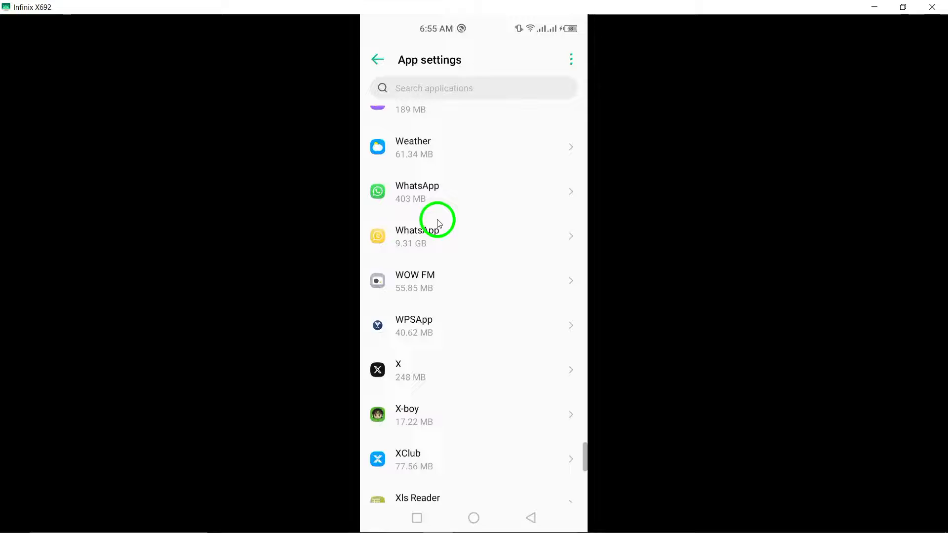
left_click(417, 191)
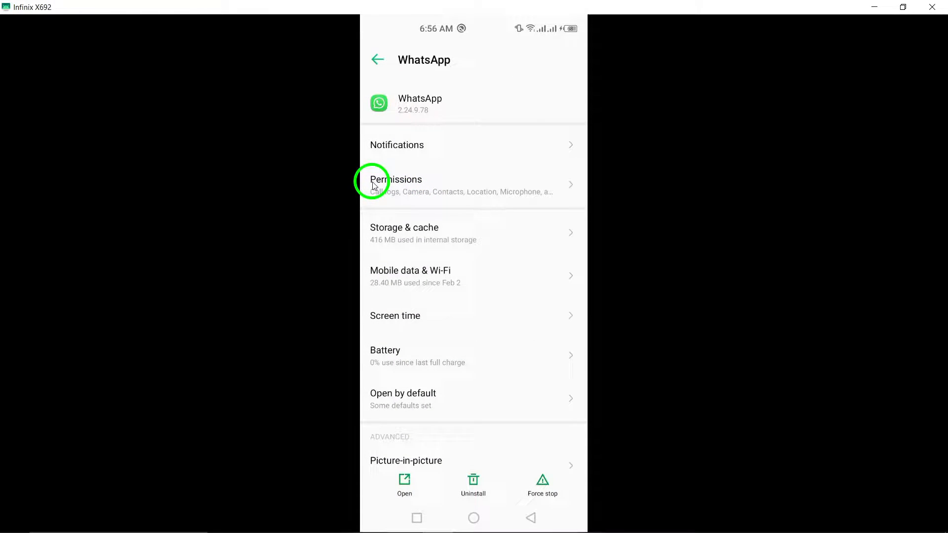
View WhatsApp's Mobile data & Wi-Fi page with Background data on, then go home.
left_click(410, 276)
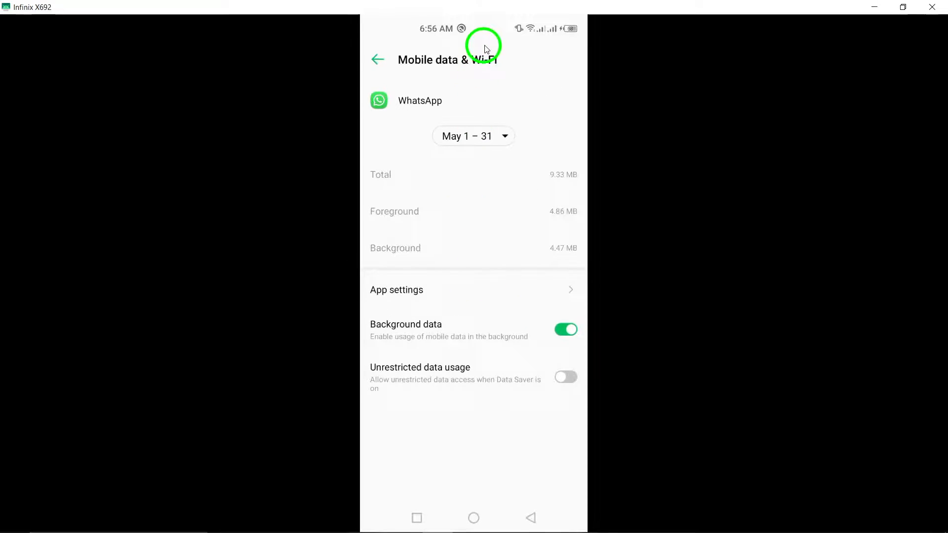
mouse_move(472, 326)
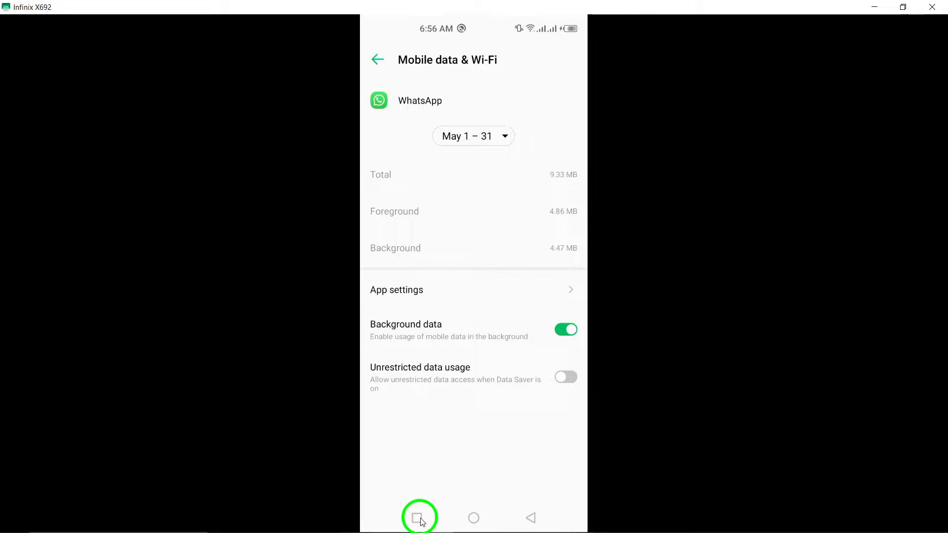
left_click(474, 517)
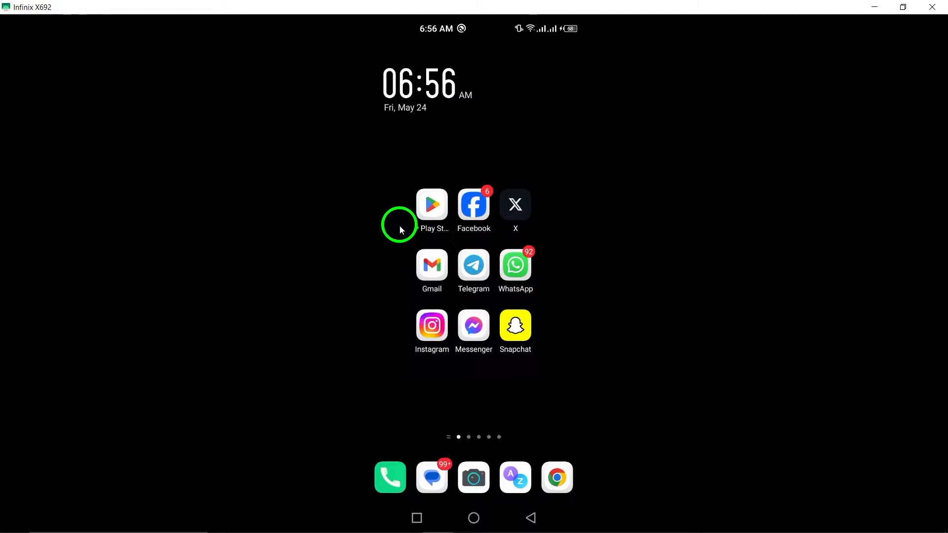